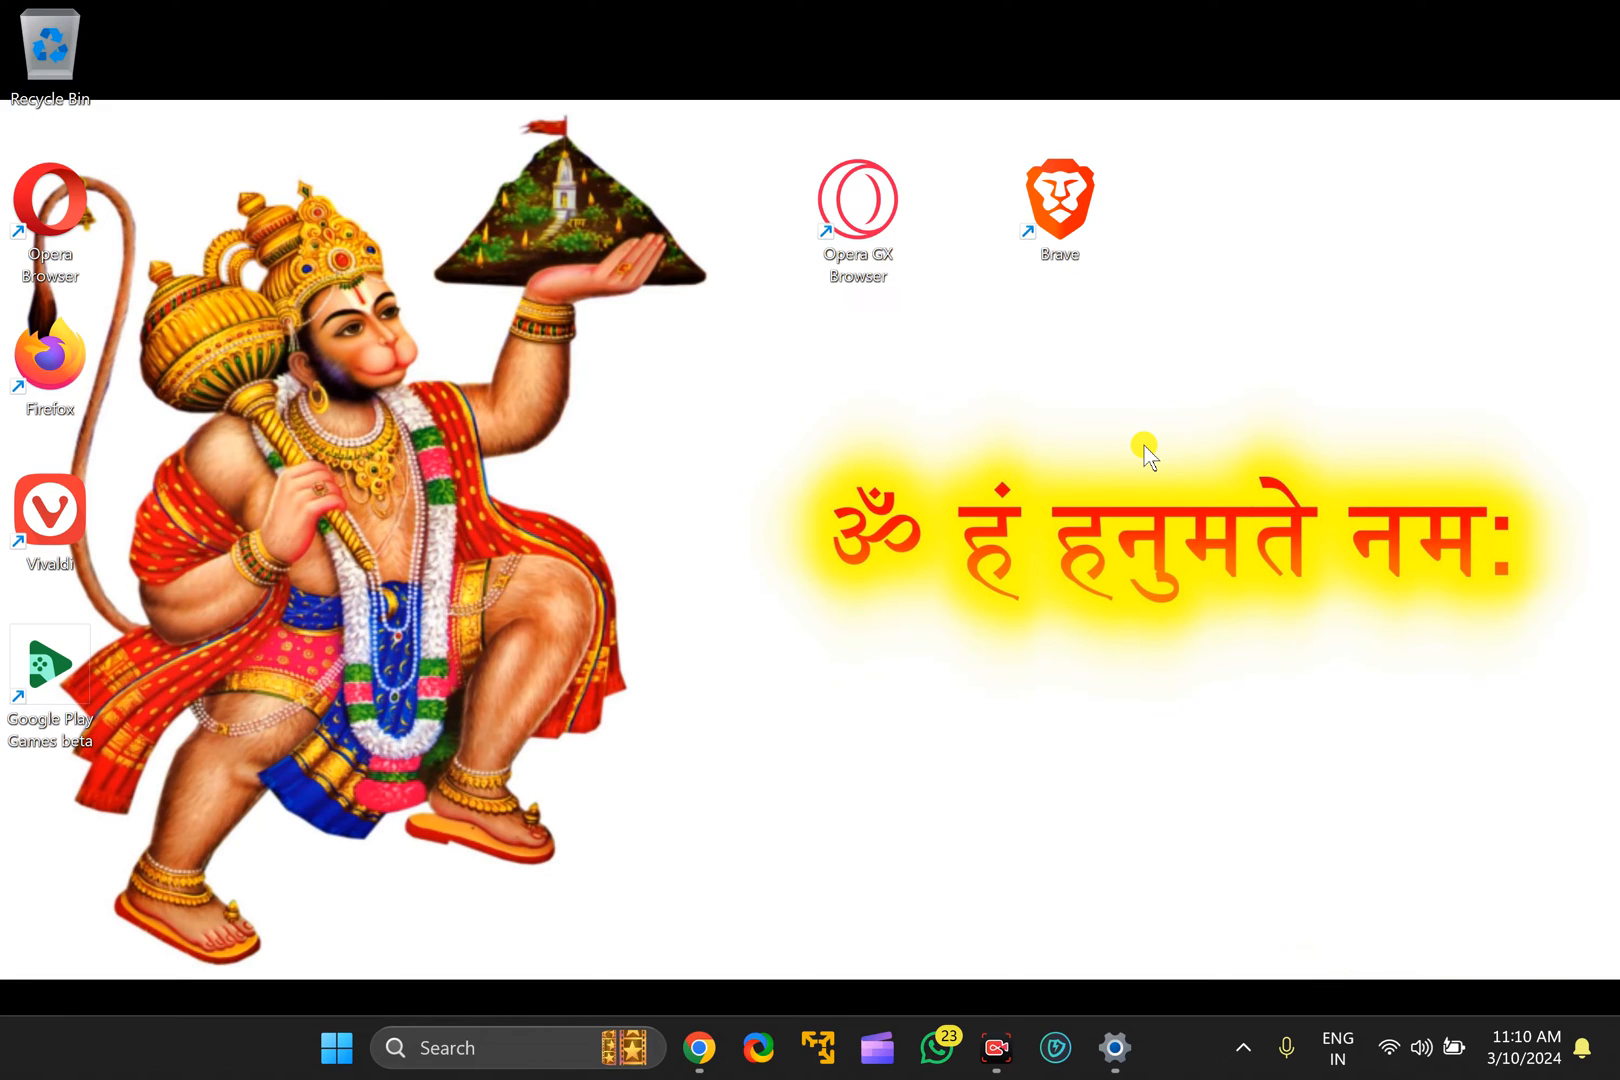
Move the Brave desktop shortcut below the Opera GX icon and bring up its Properties.
click(1060, 200)
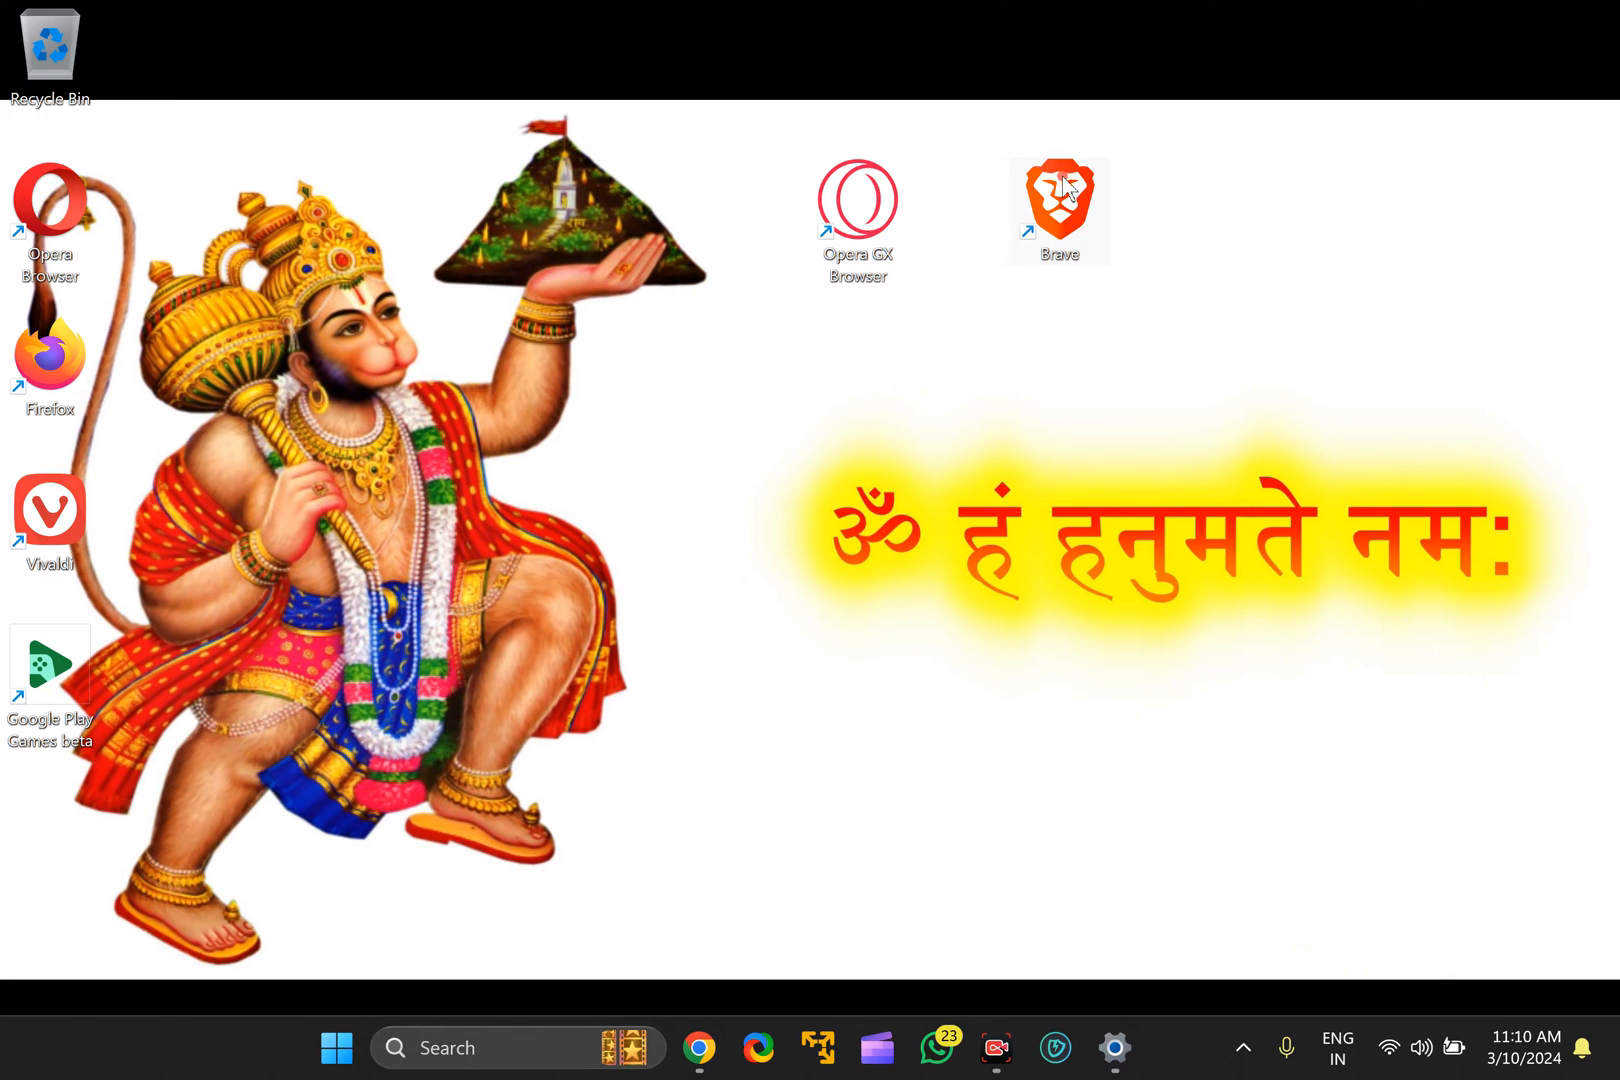
drag(1058, 206, 756, 362)
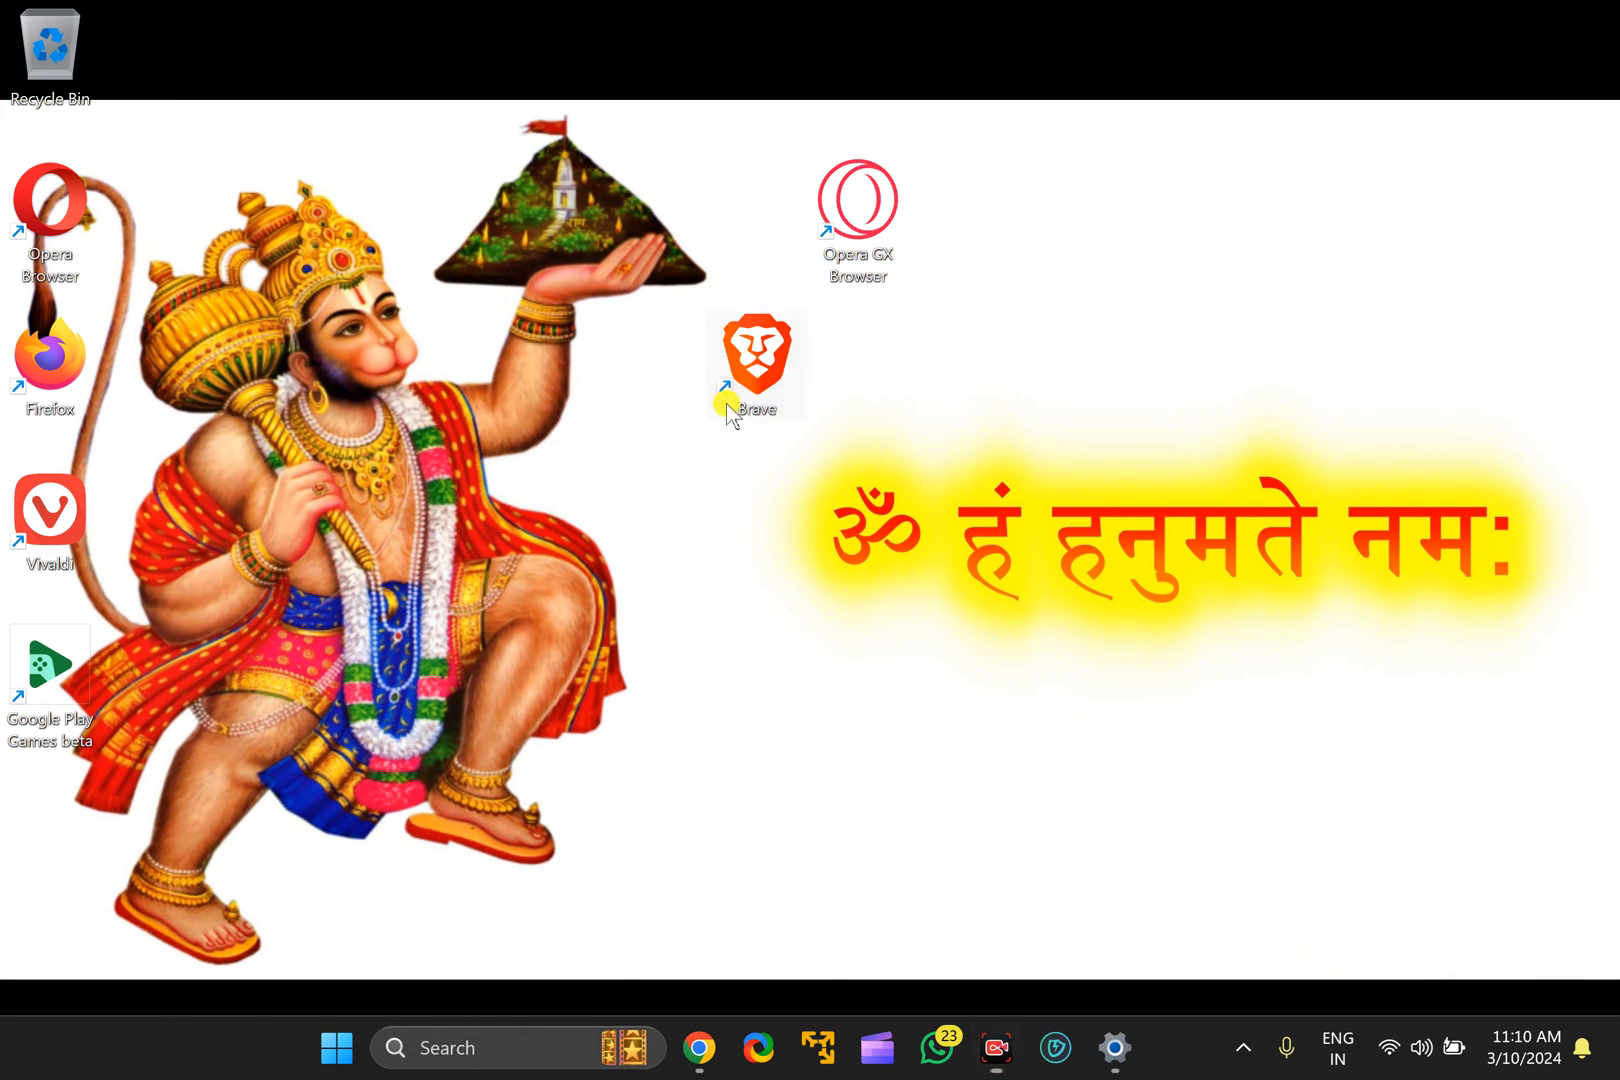
mouse_move(764, 362)
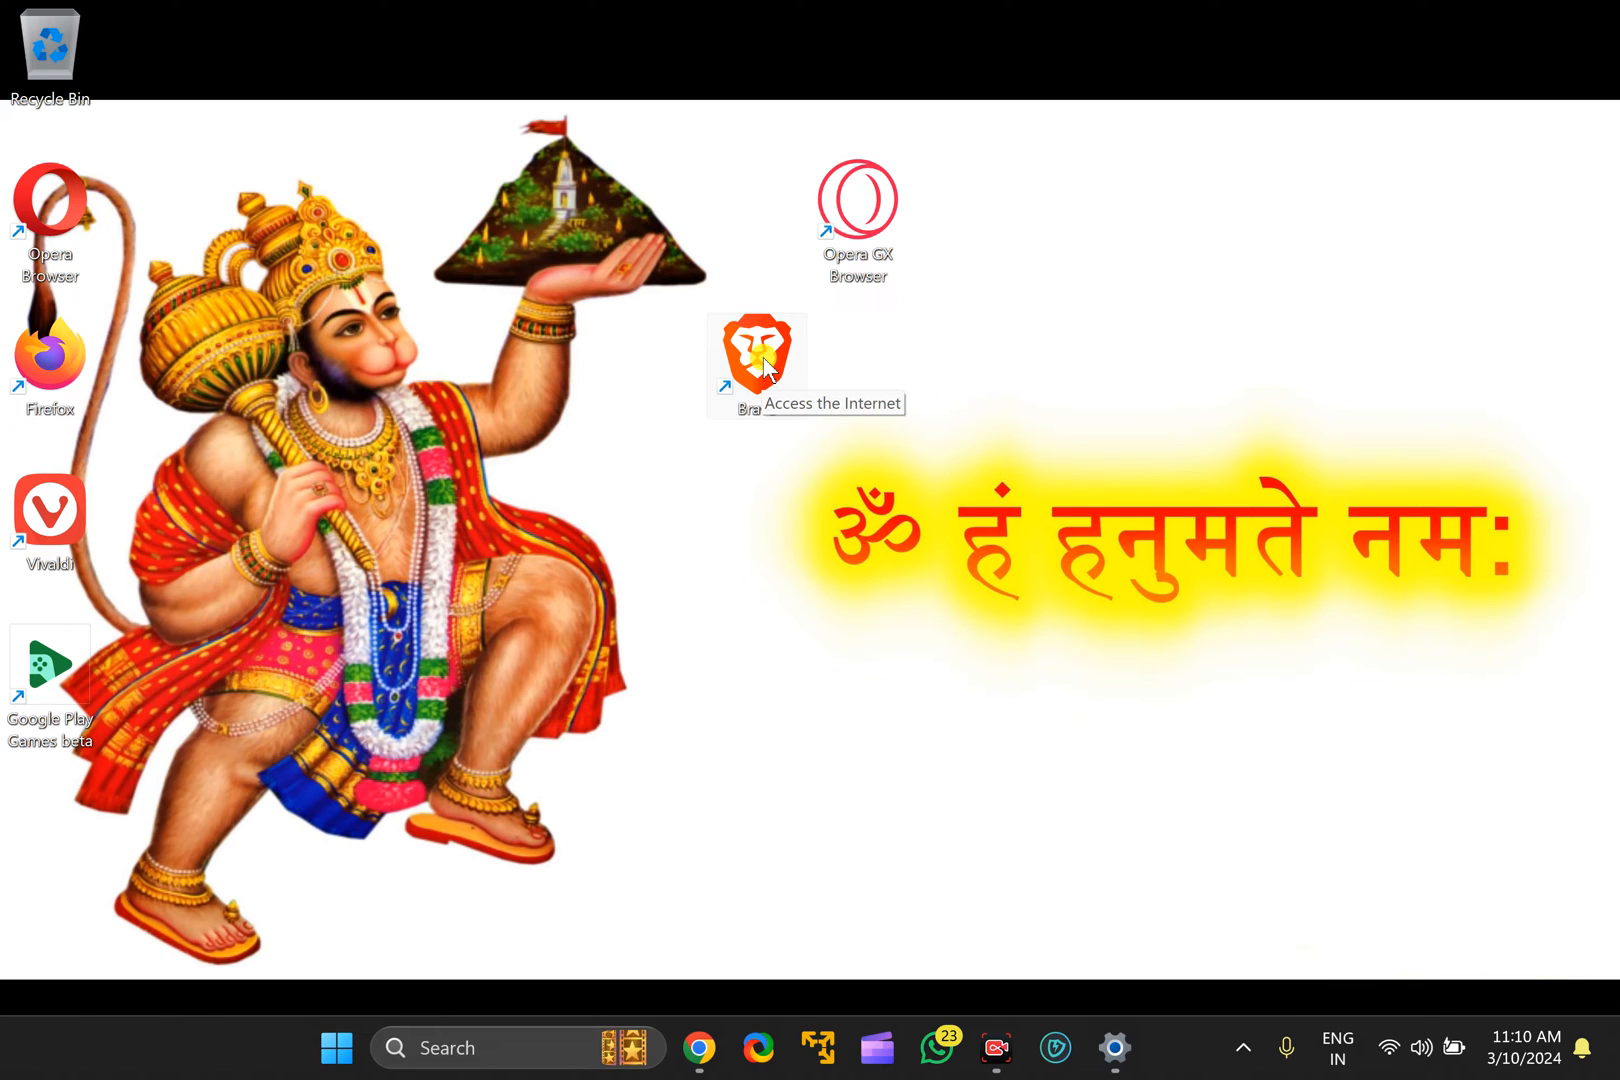
right_click(756, 356)
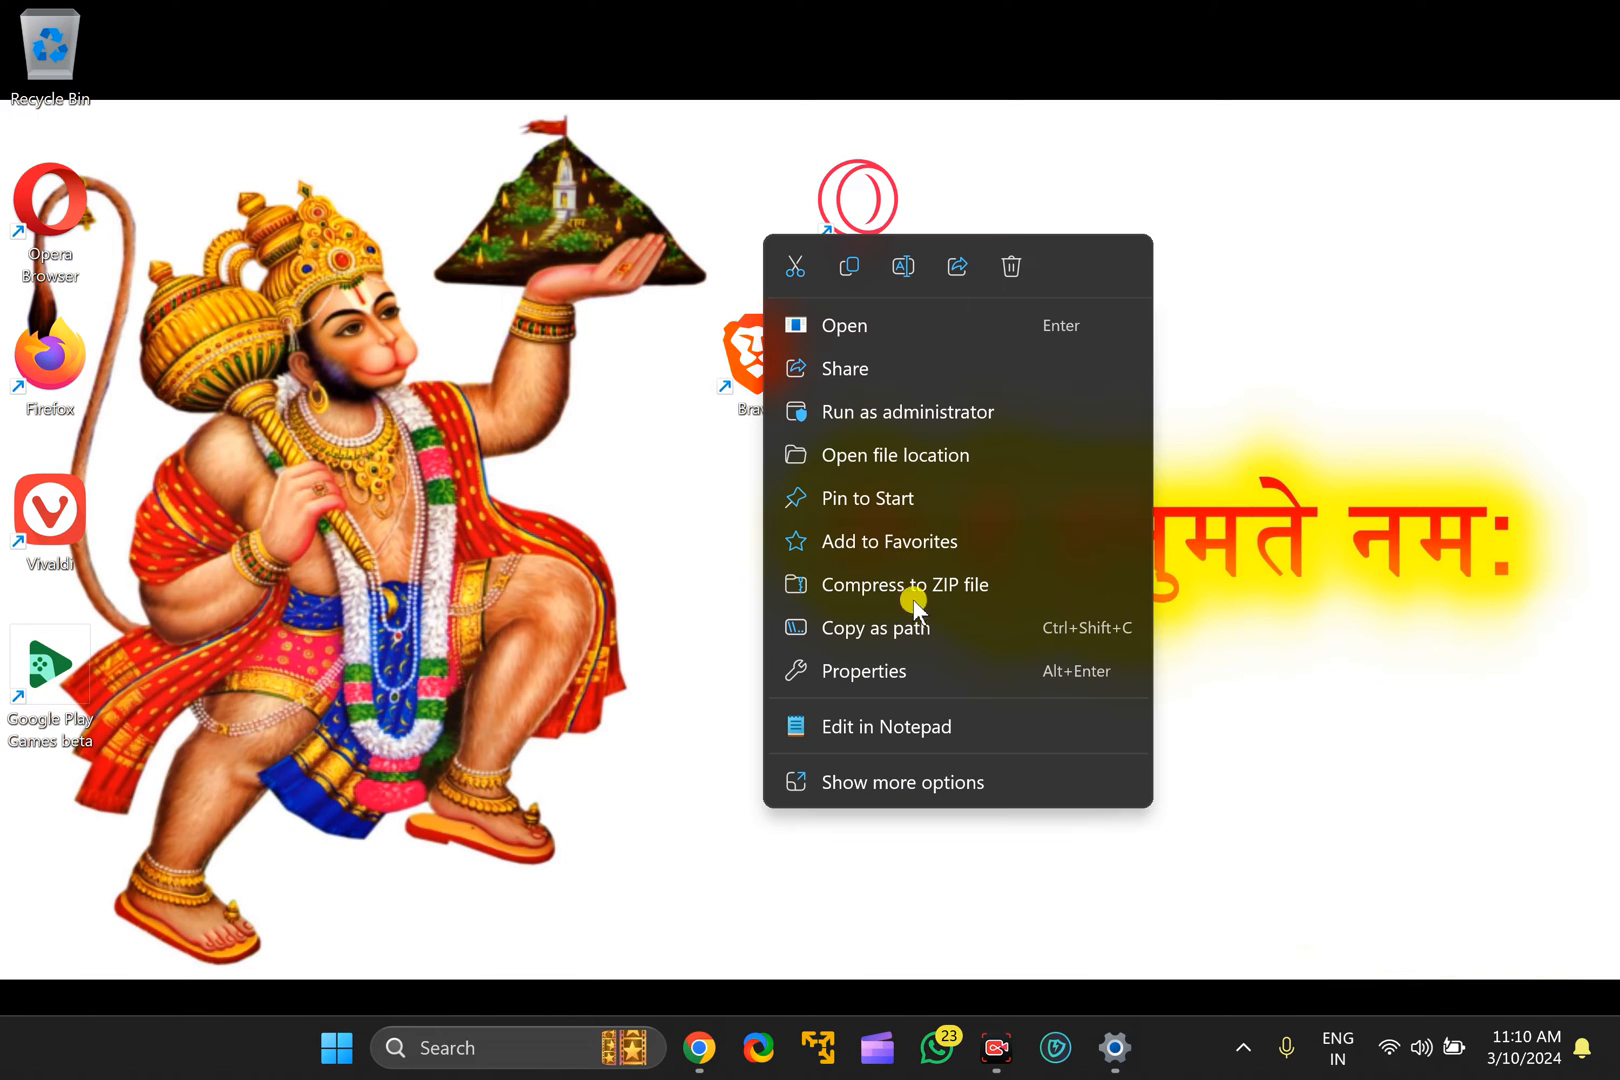
mouse_move(966, 672)
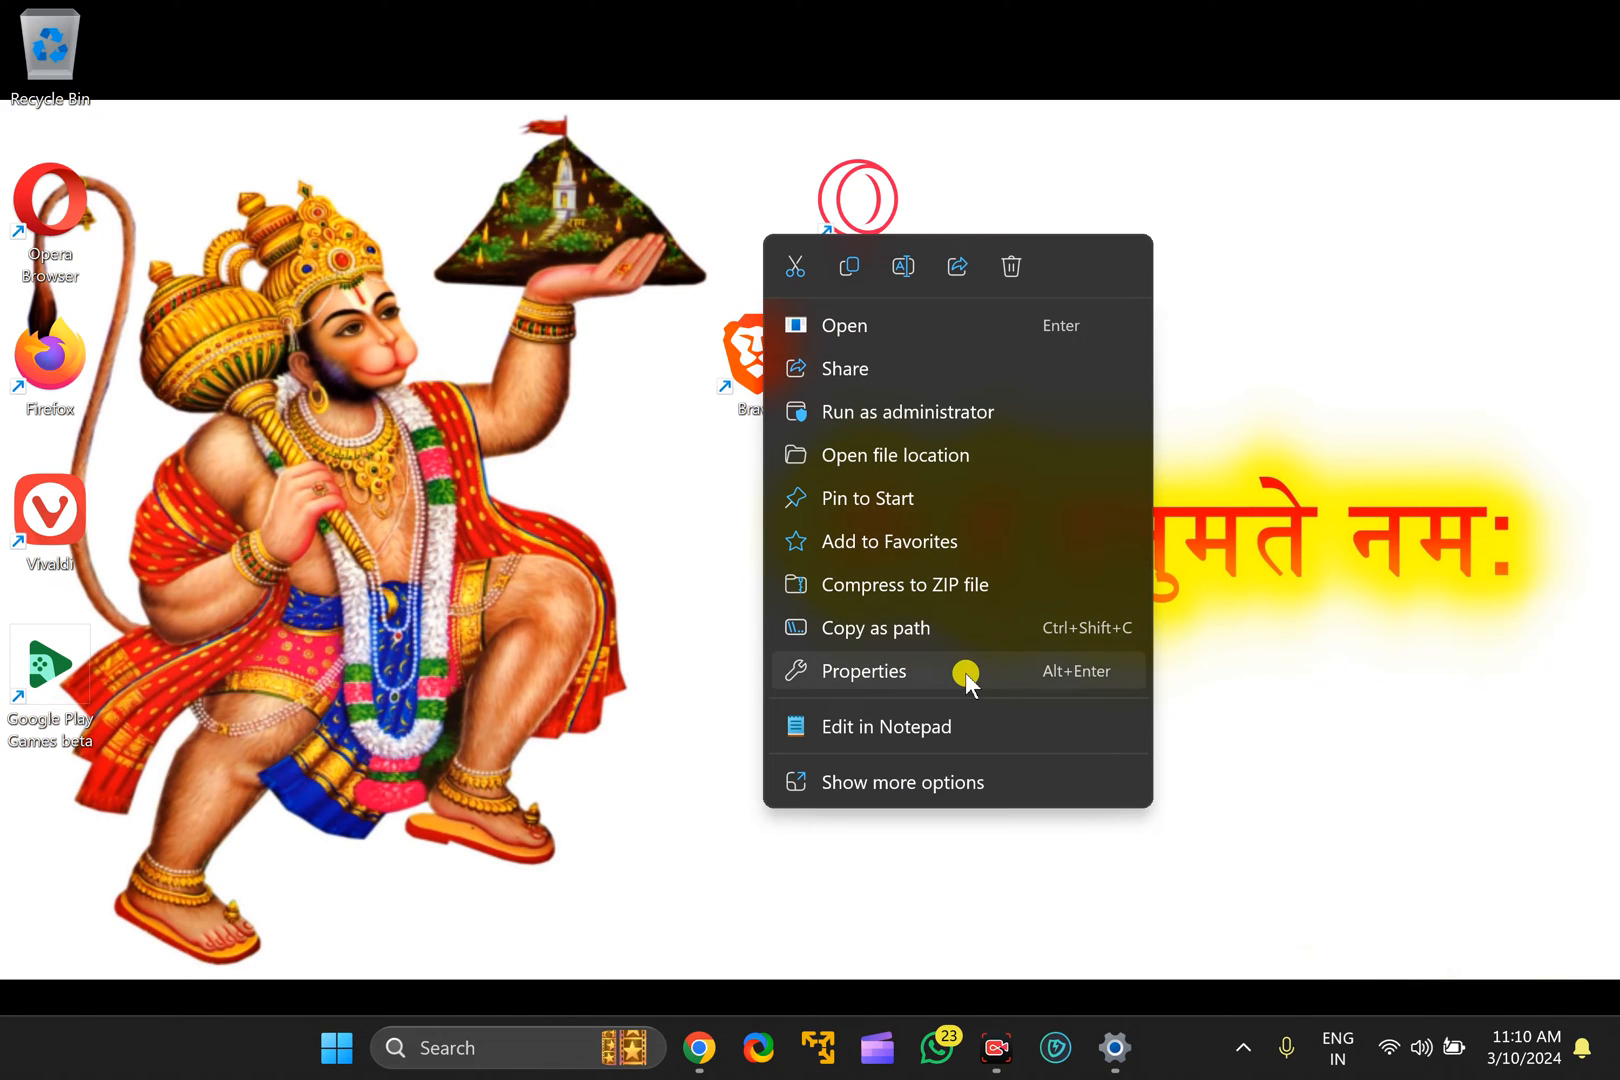
click(864, 672)
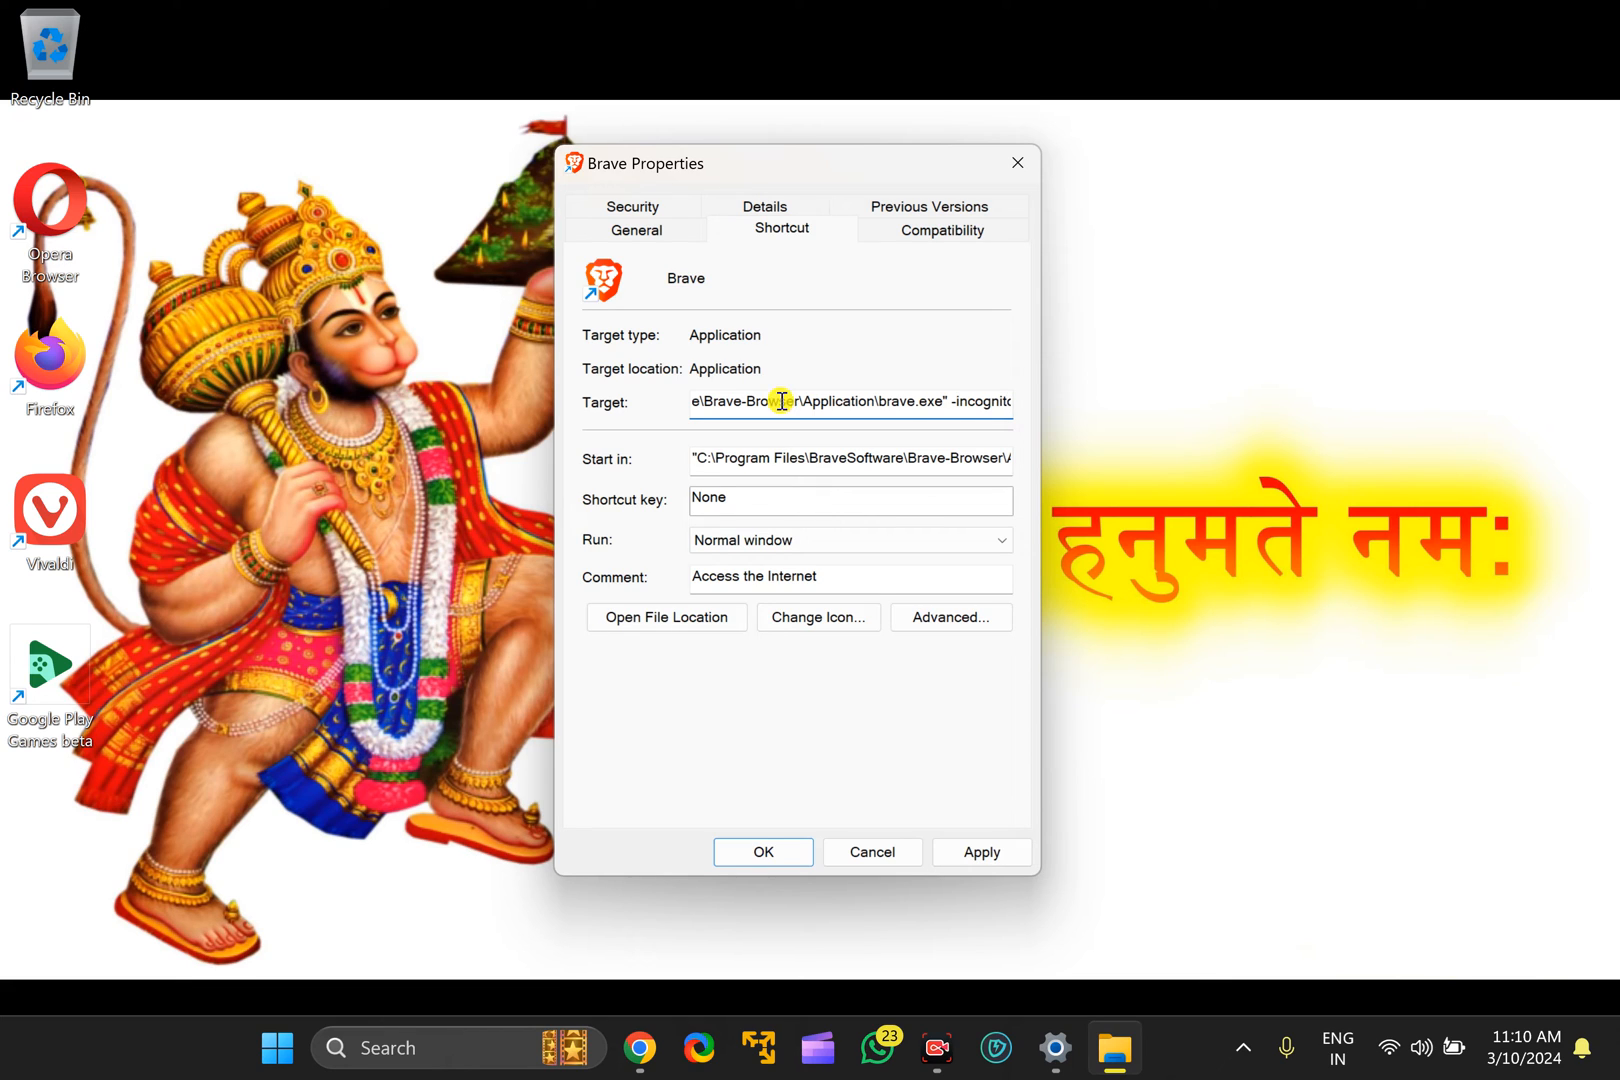
Append -incognito to the shortcut Target, apply it with administrator permission and confirm with OK.
double_click(978, 402)
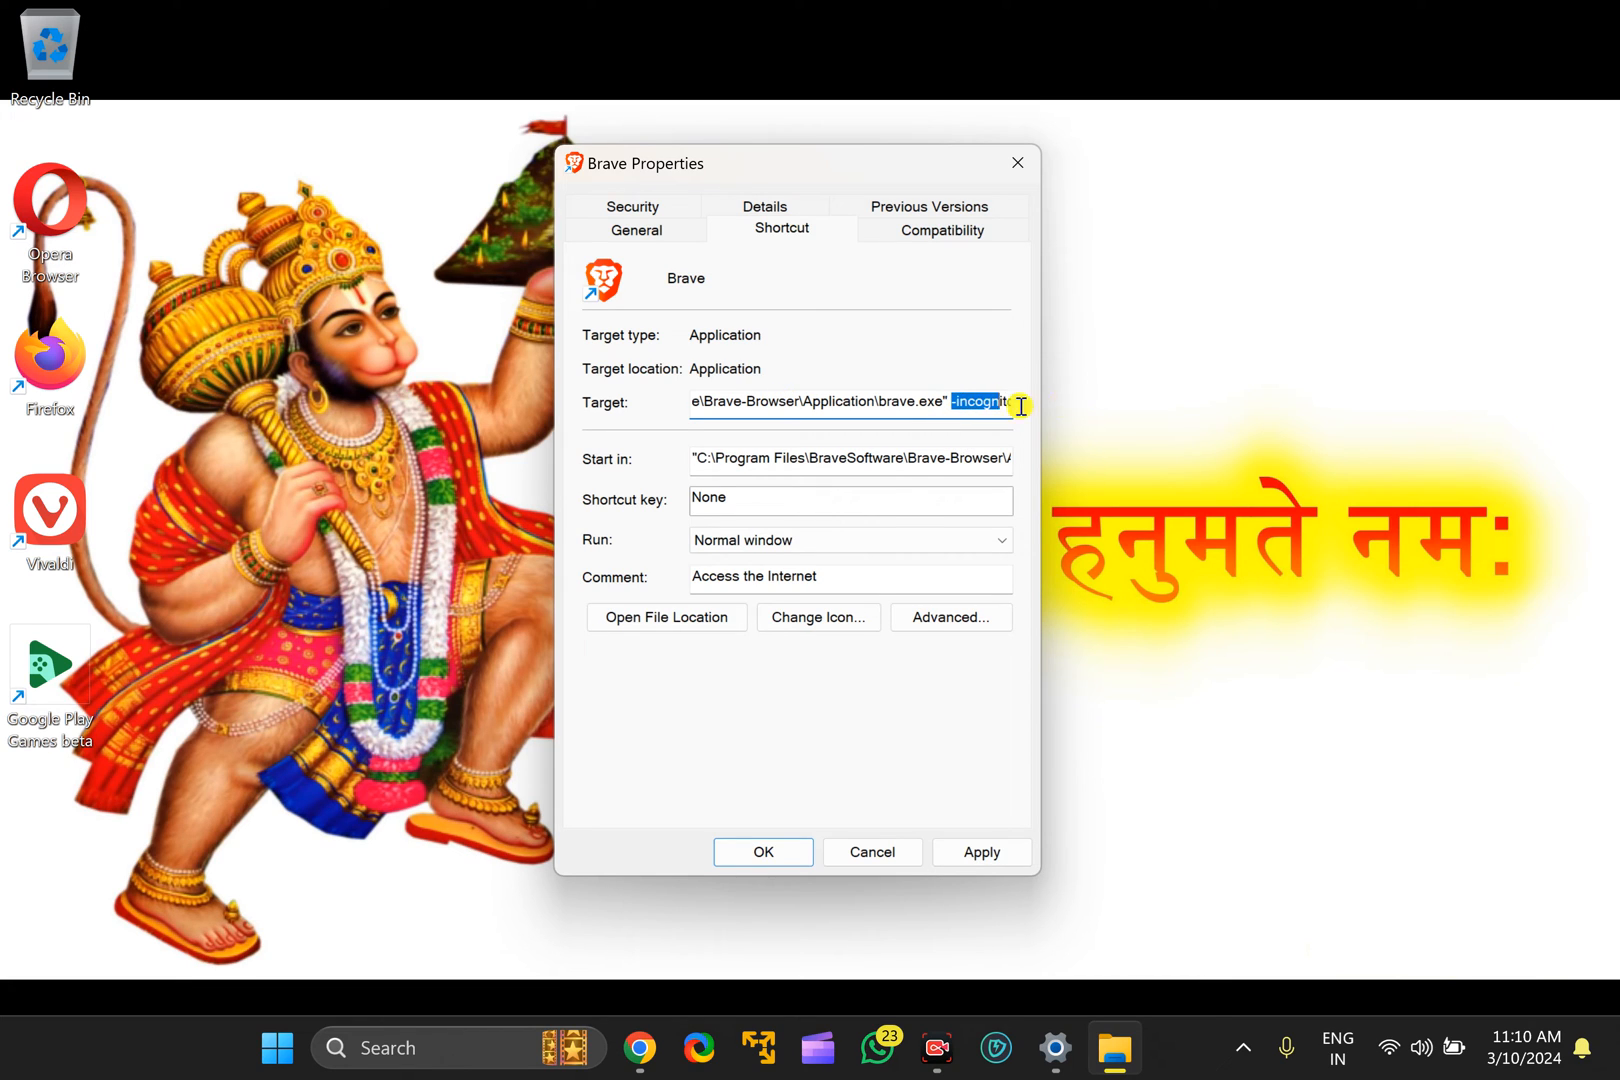
click(982, 852)
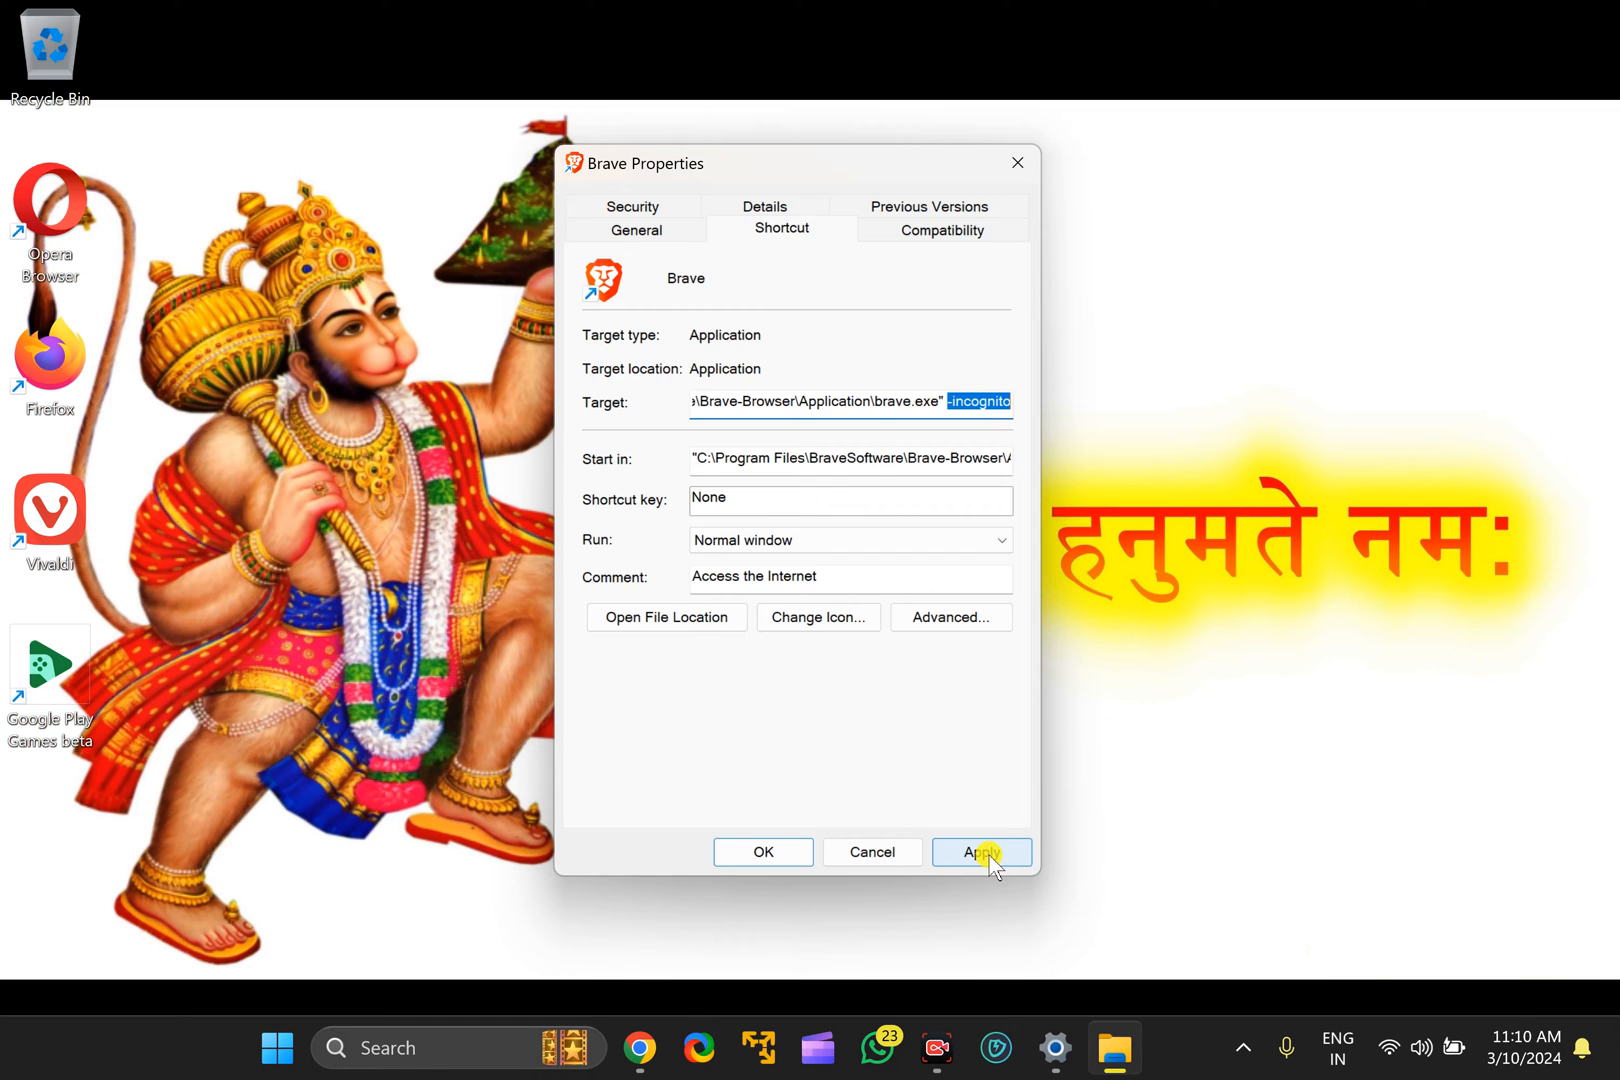
click(982, 852)
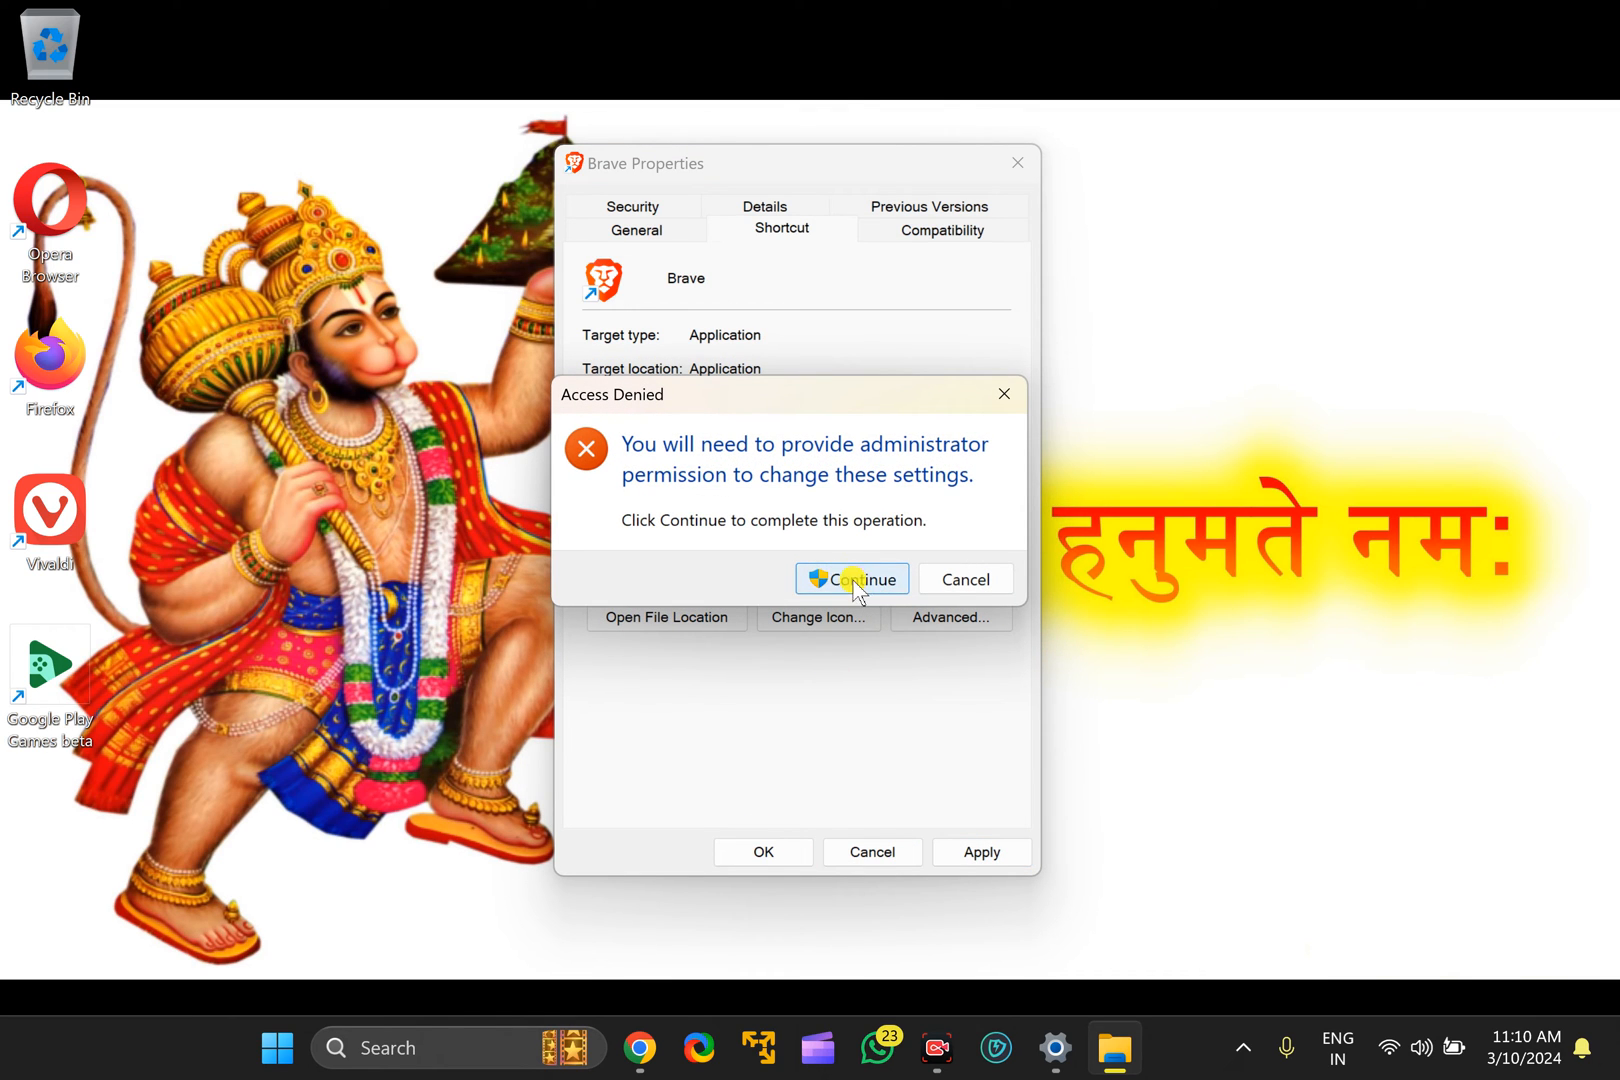
click(852, 580)
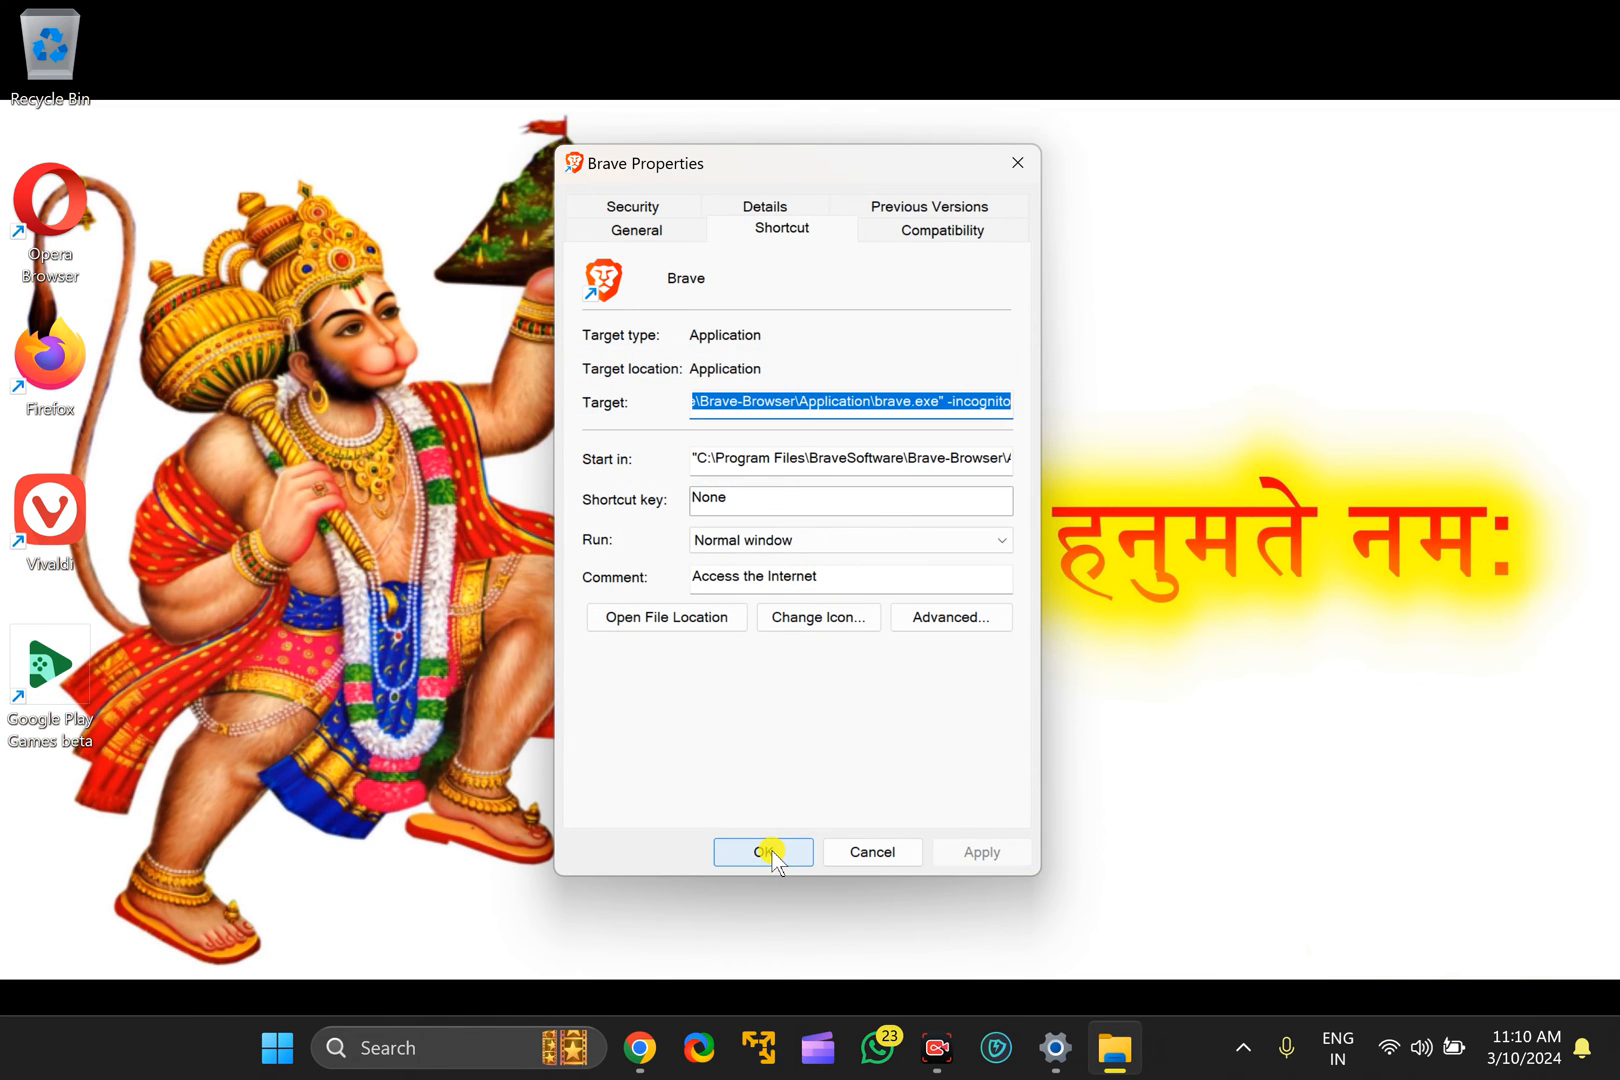
click(762, 852)
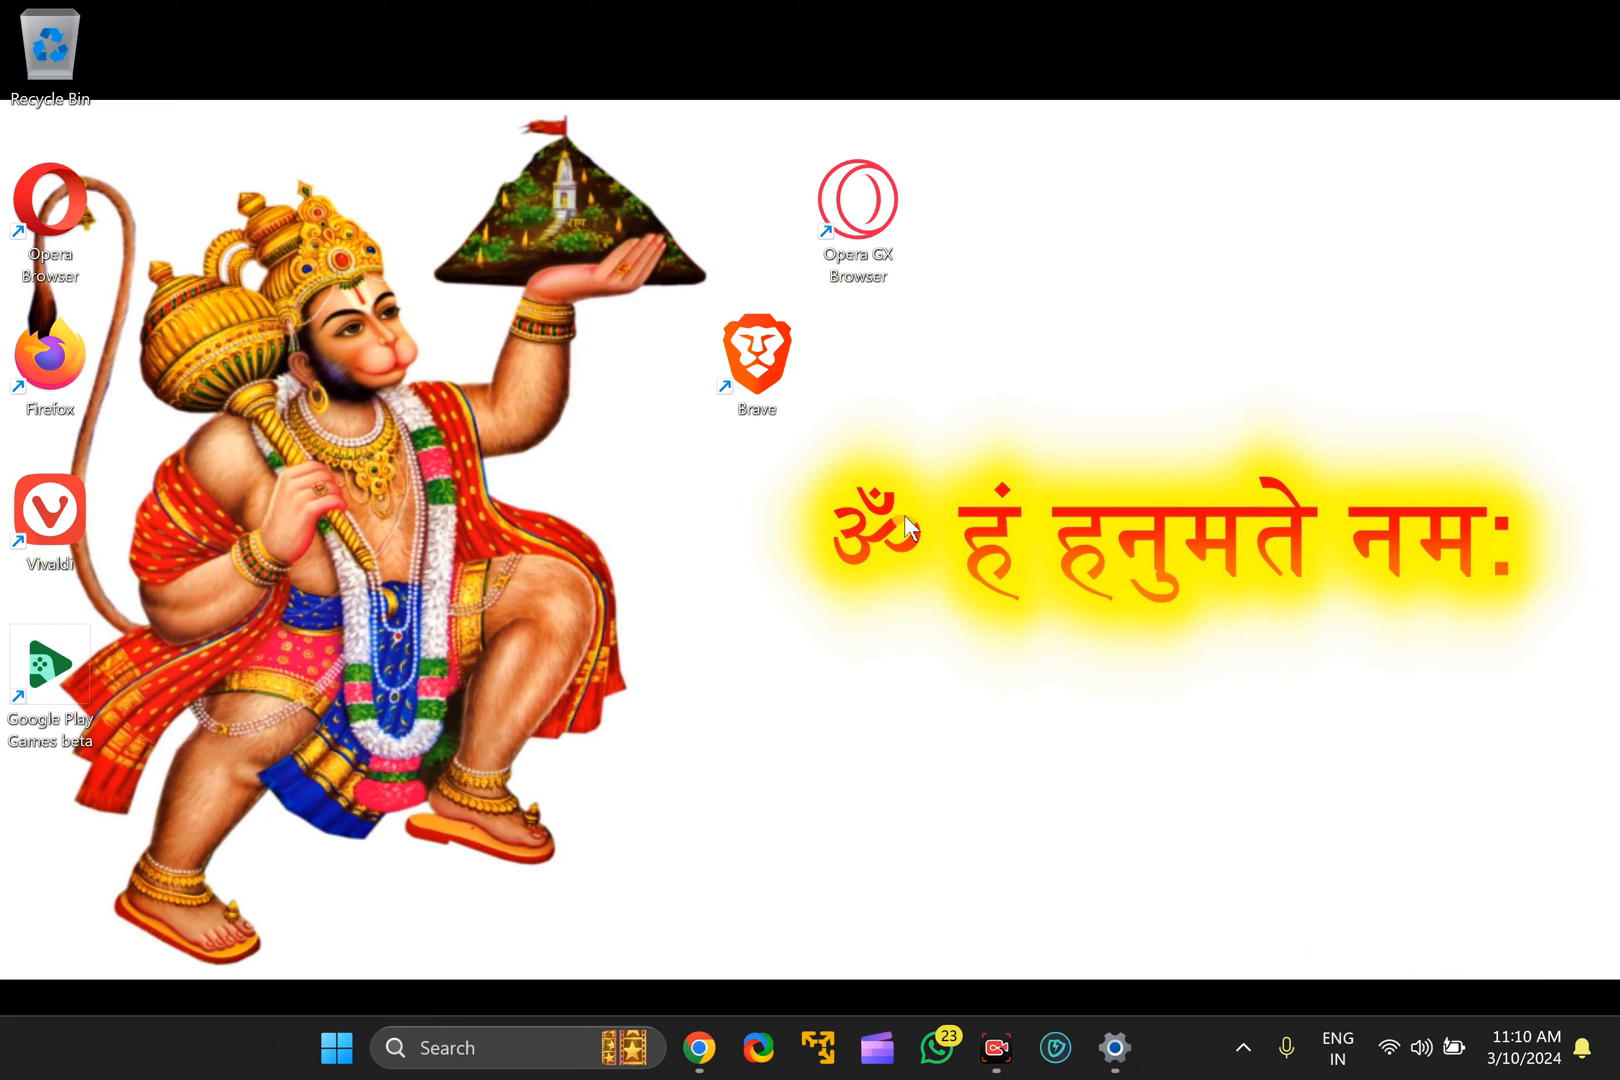
Return the Brave shortcut to the top row, launch a Private Window from it and close it.
drag(756, 356, 1160, 206)
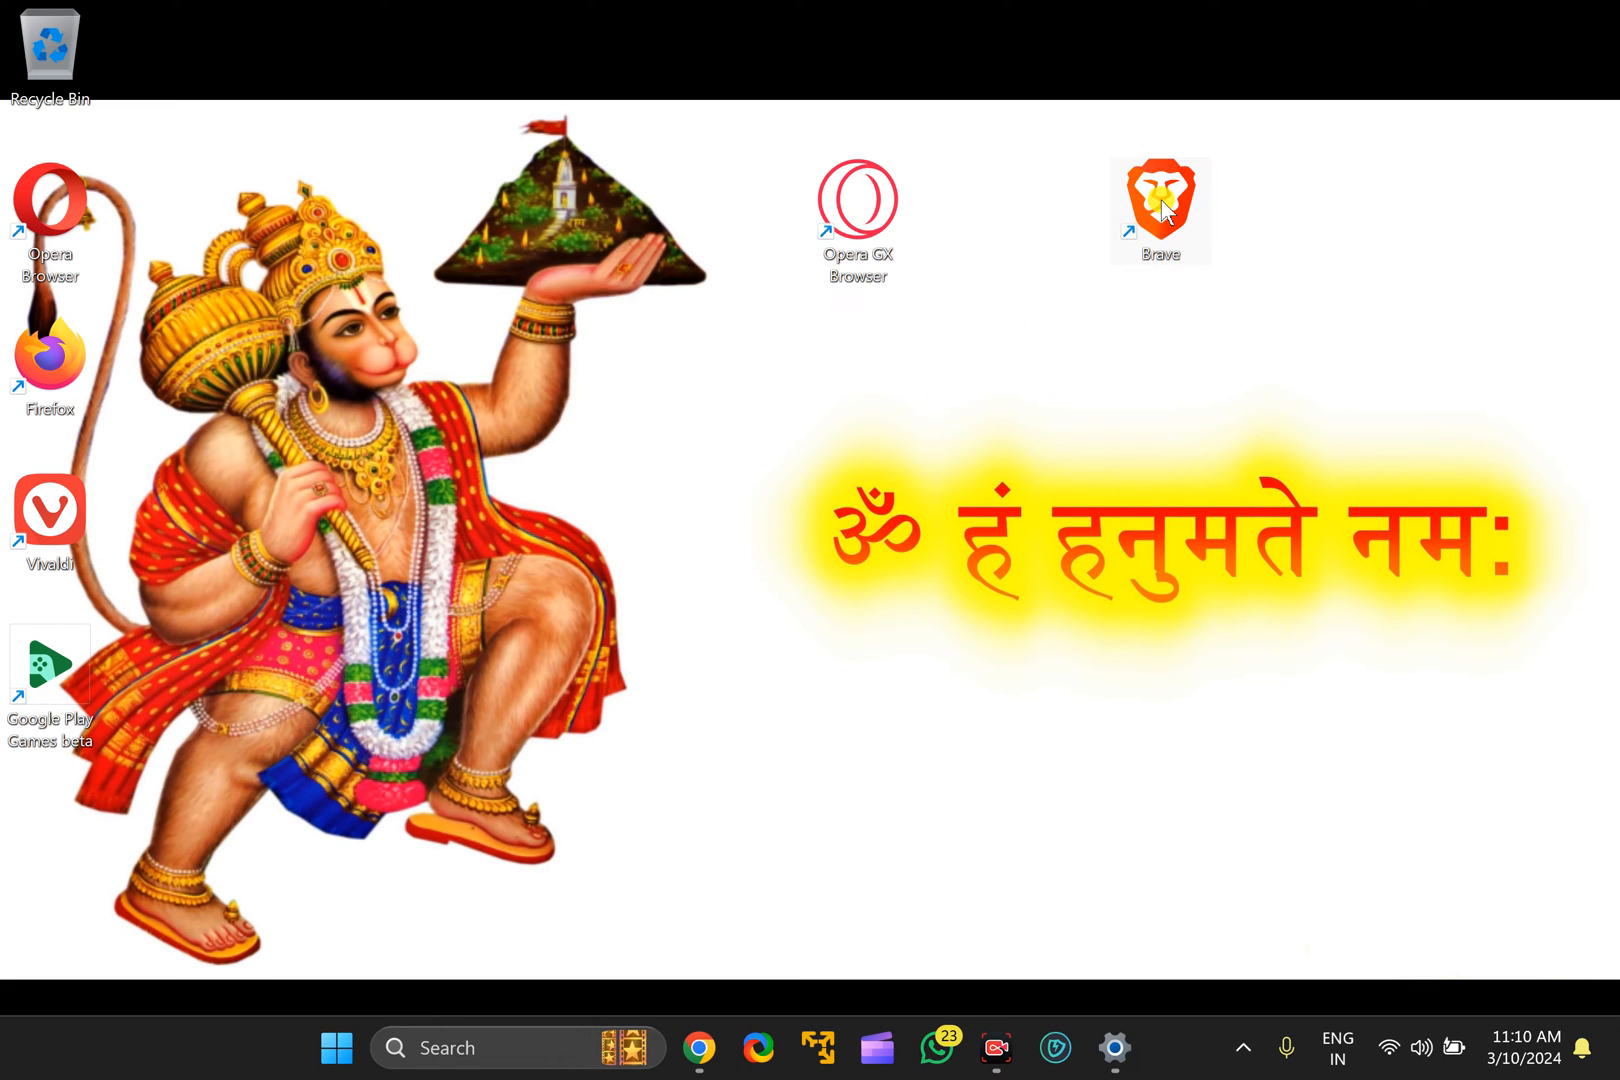
mouse_move(1168, 212)
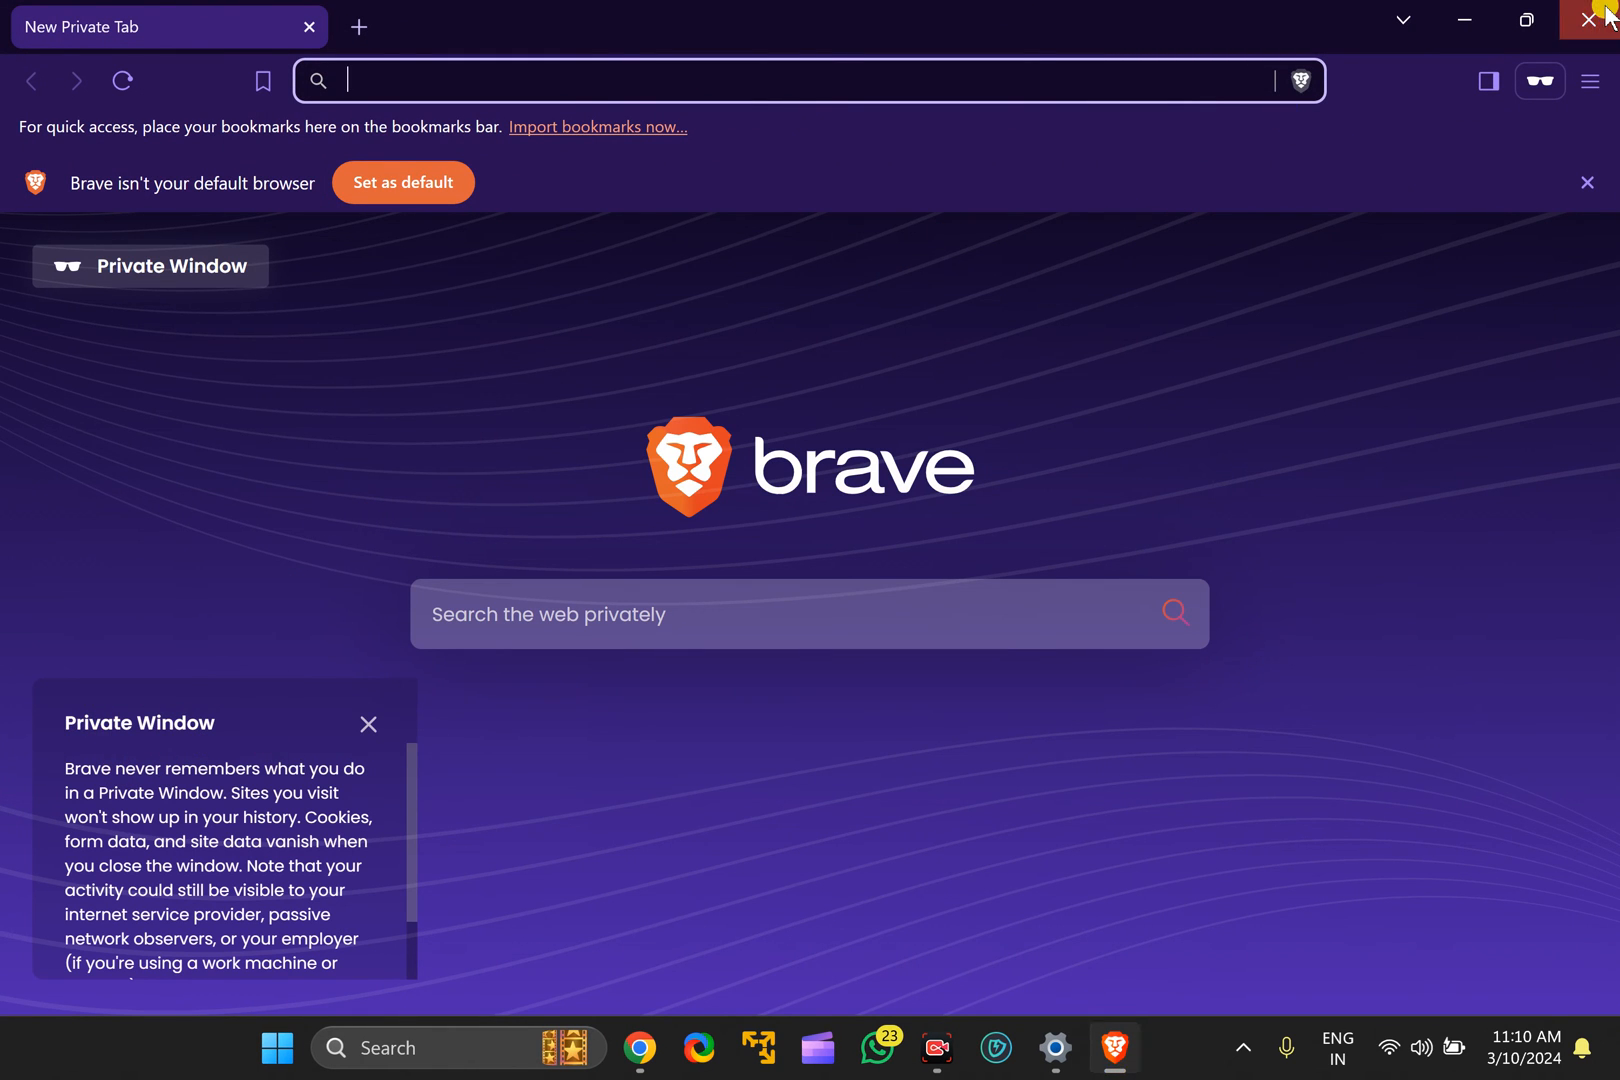
click(1588, 20)
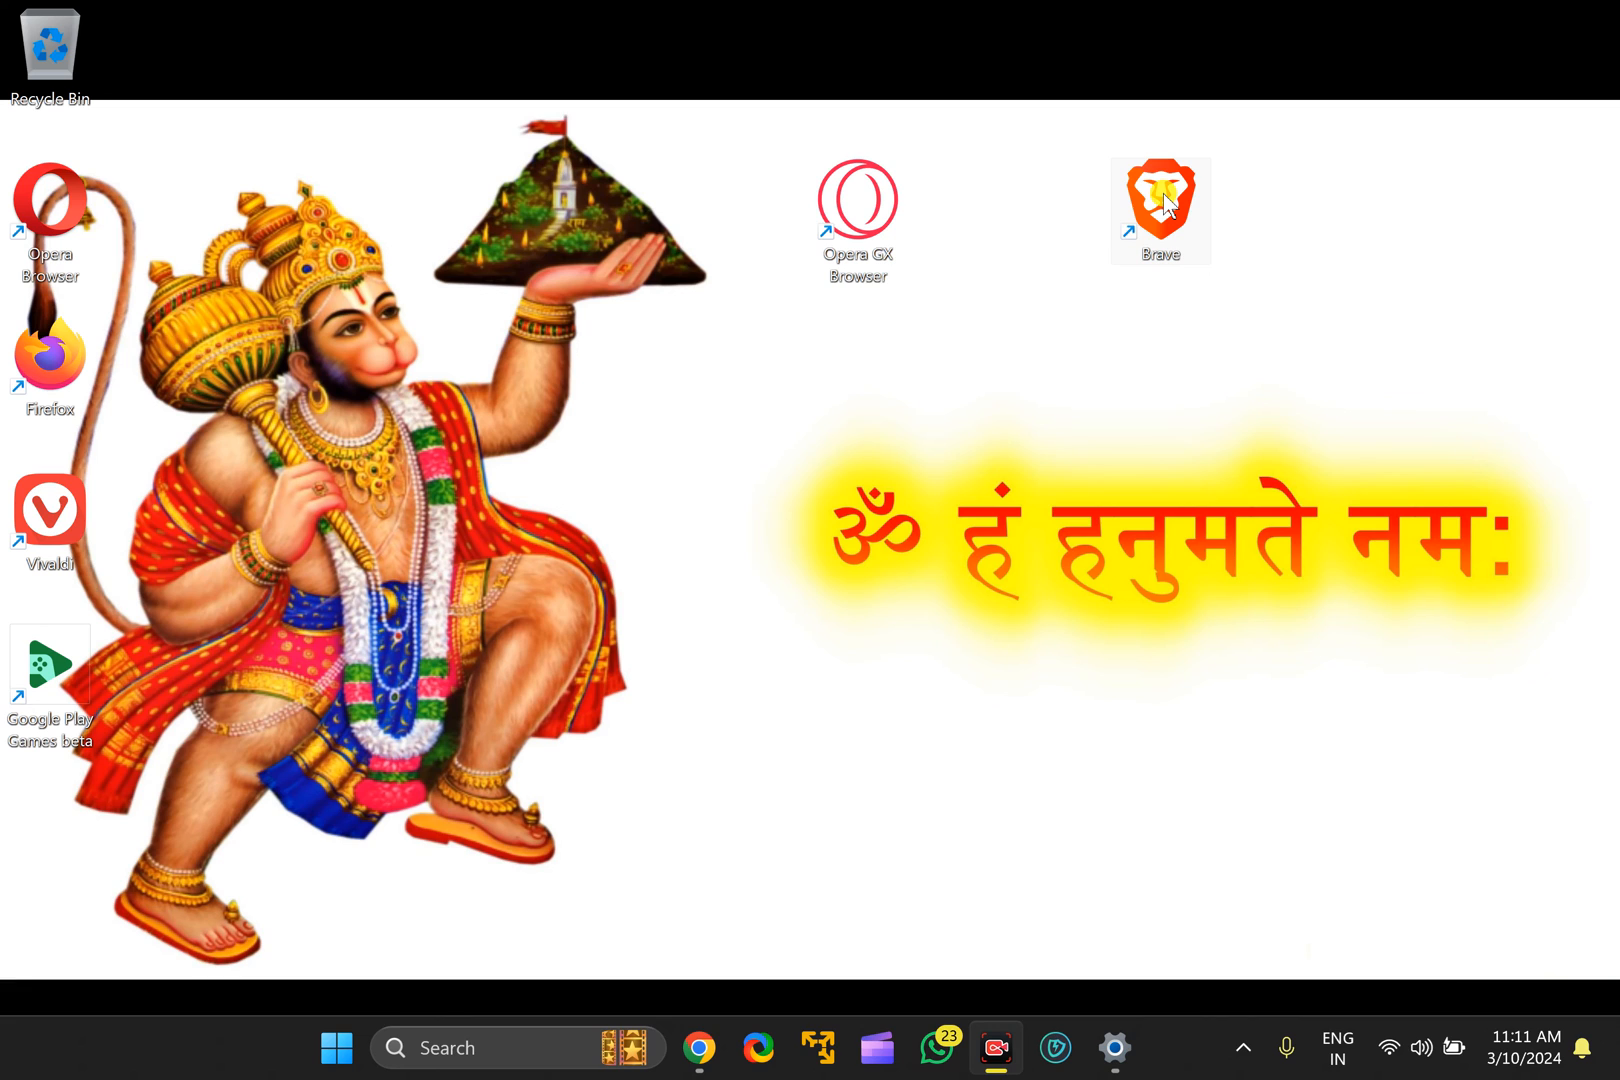
Pin the Brave shortcut to the taskbar and launch a Private Window from the pinned icon.
drag(1160, 210, 1120, 276)
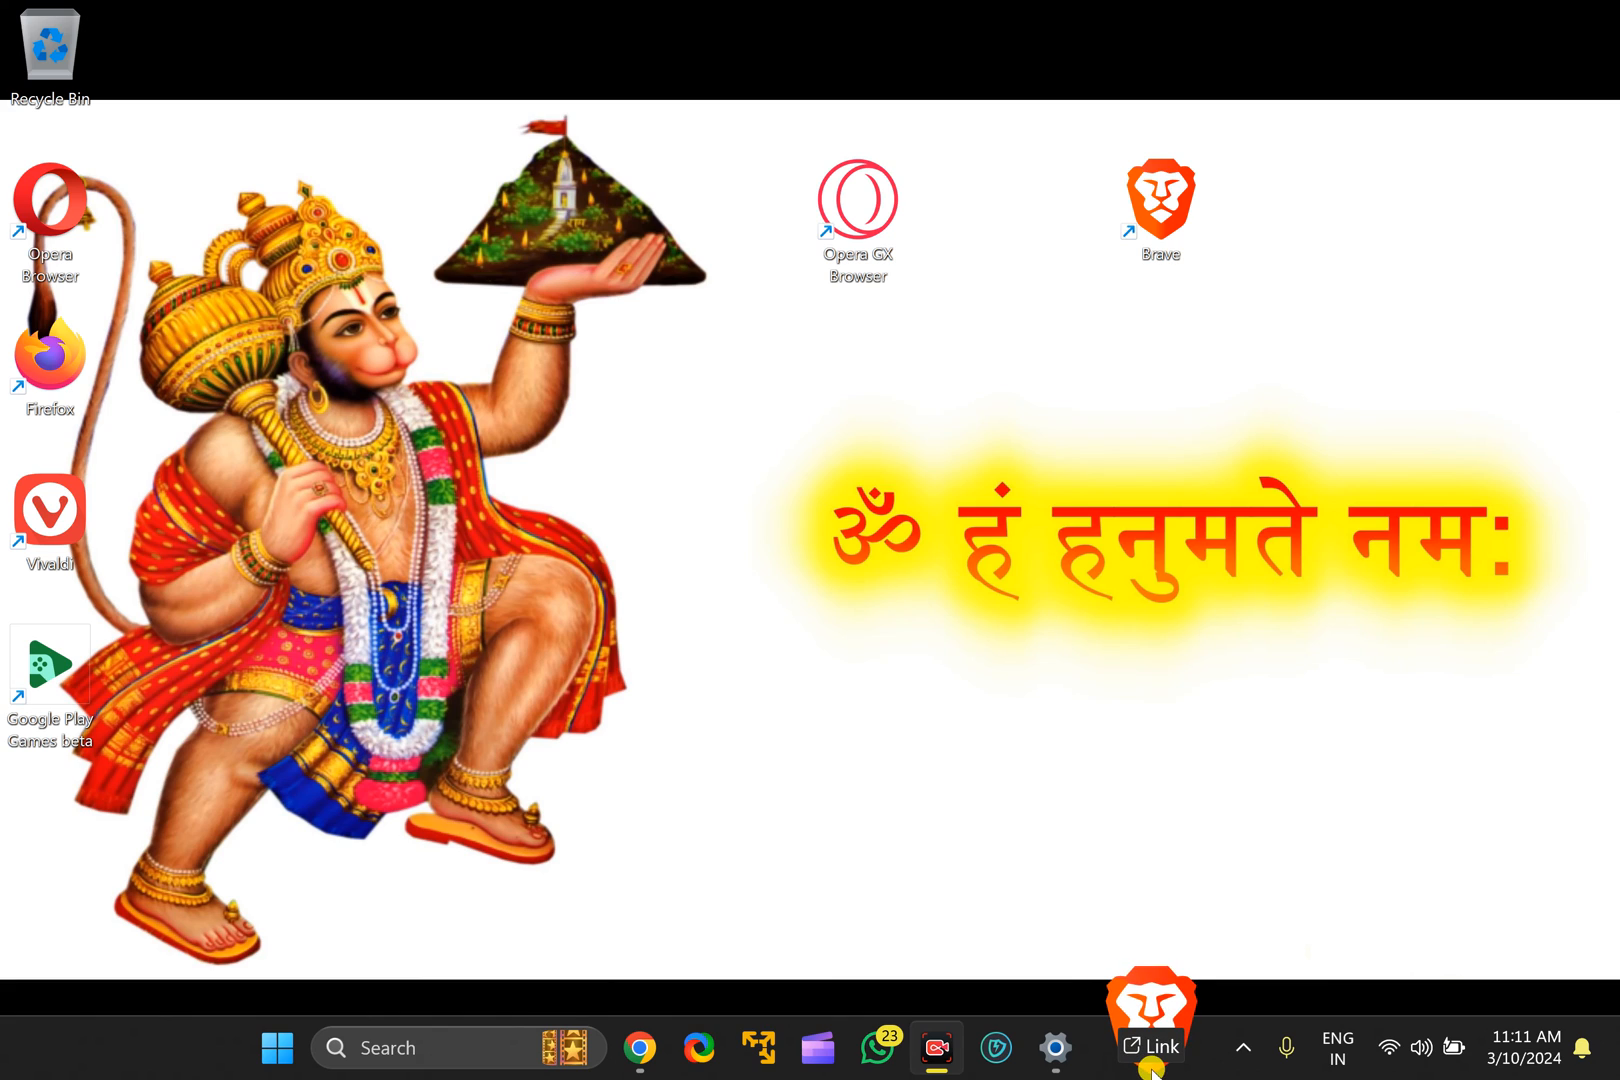
click(1152, 1046)
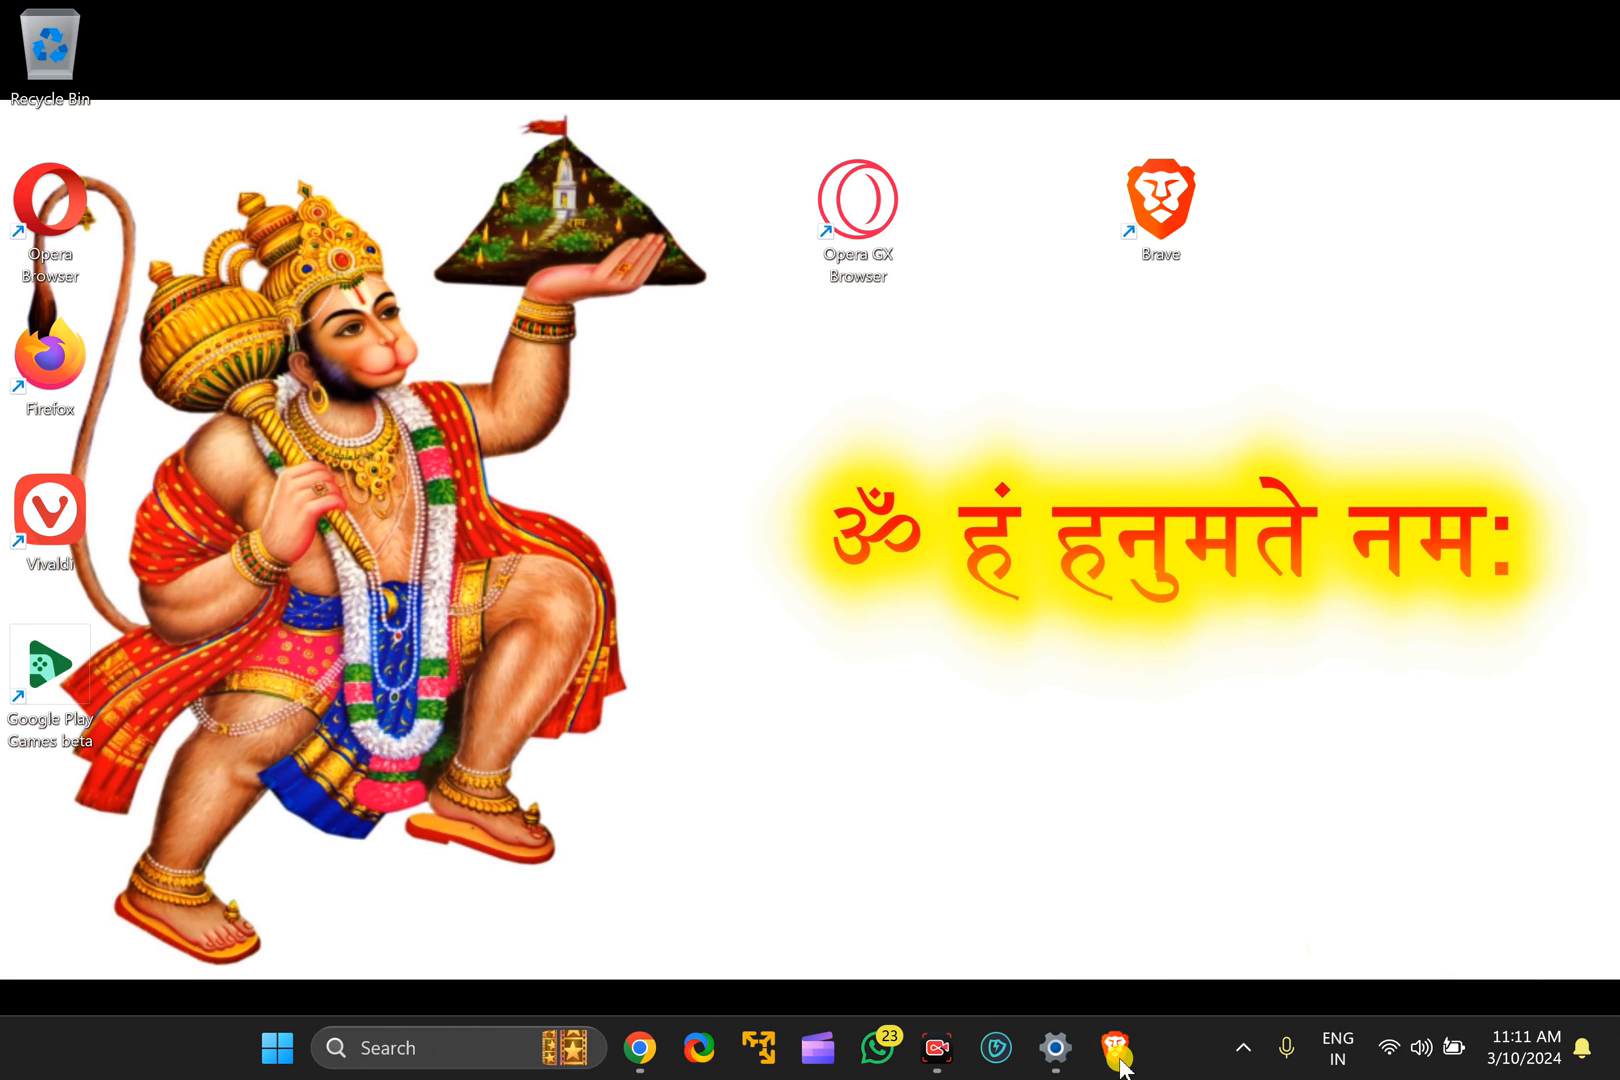
click(1116, 1048)
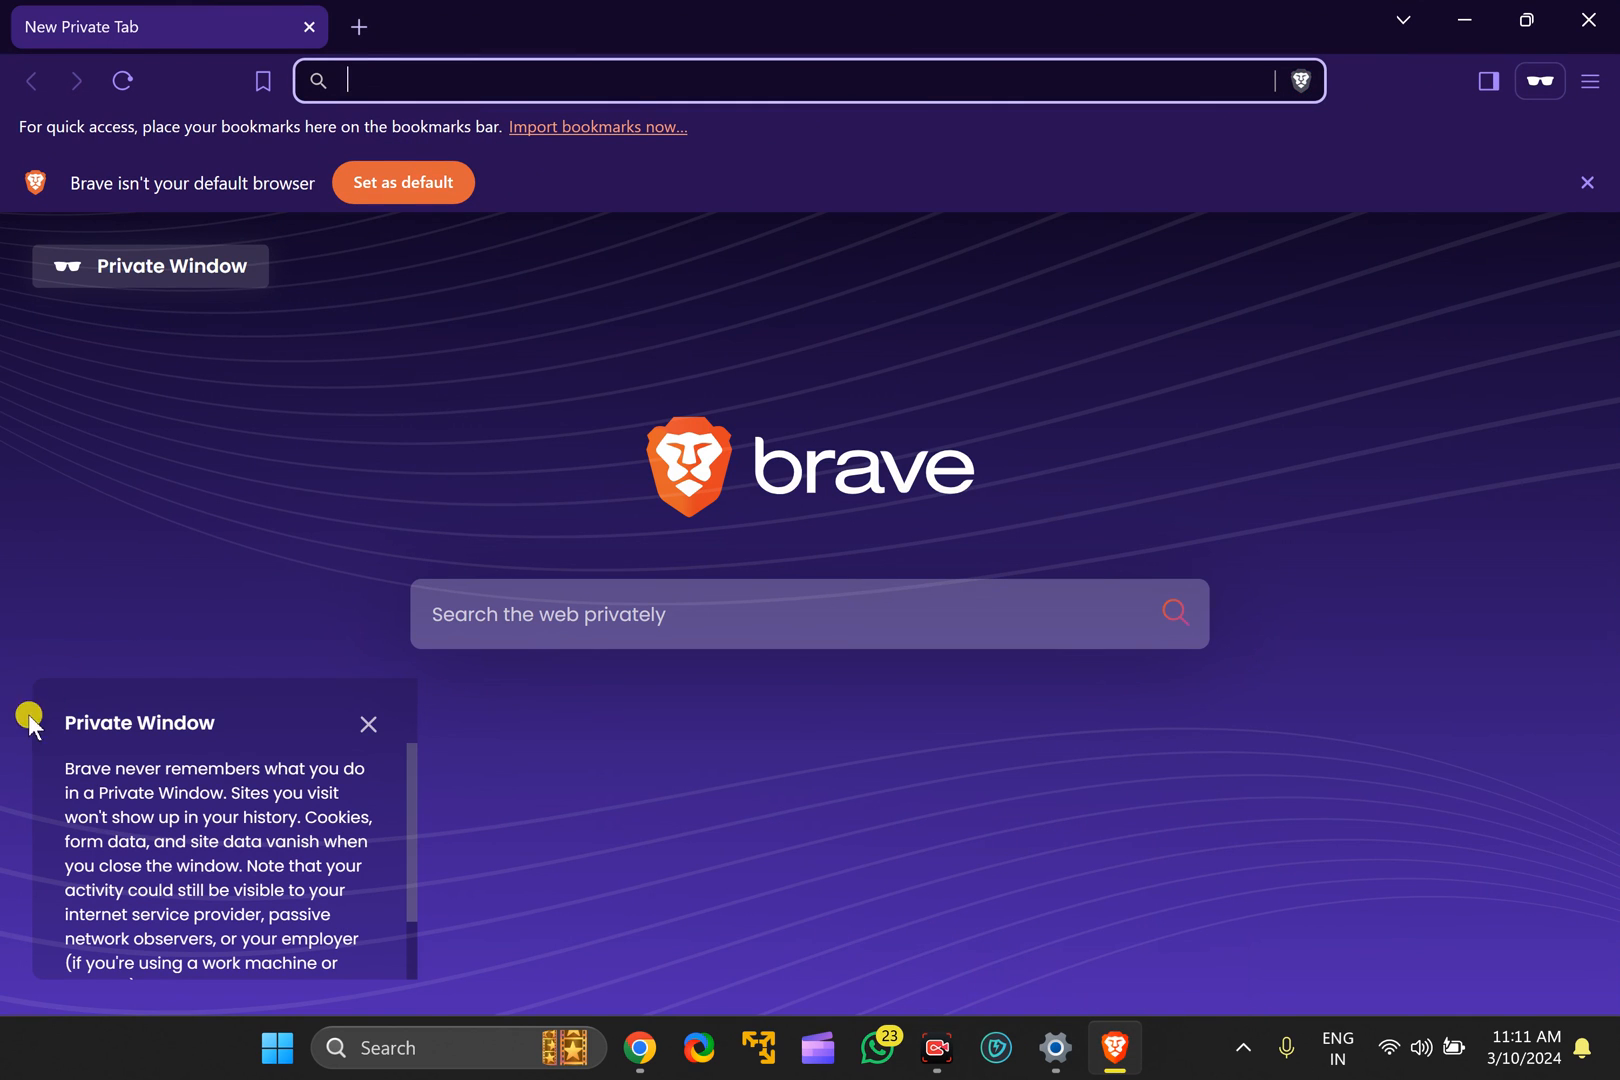
mouse_move(190, 762)
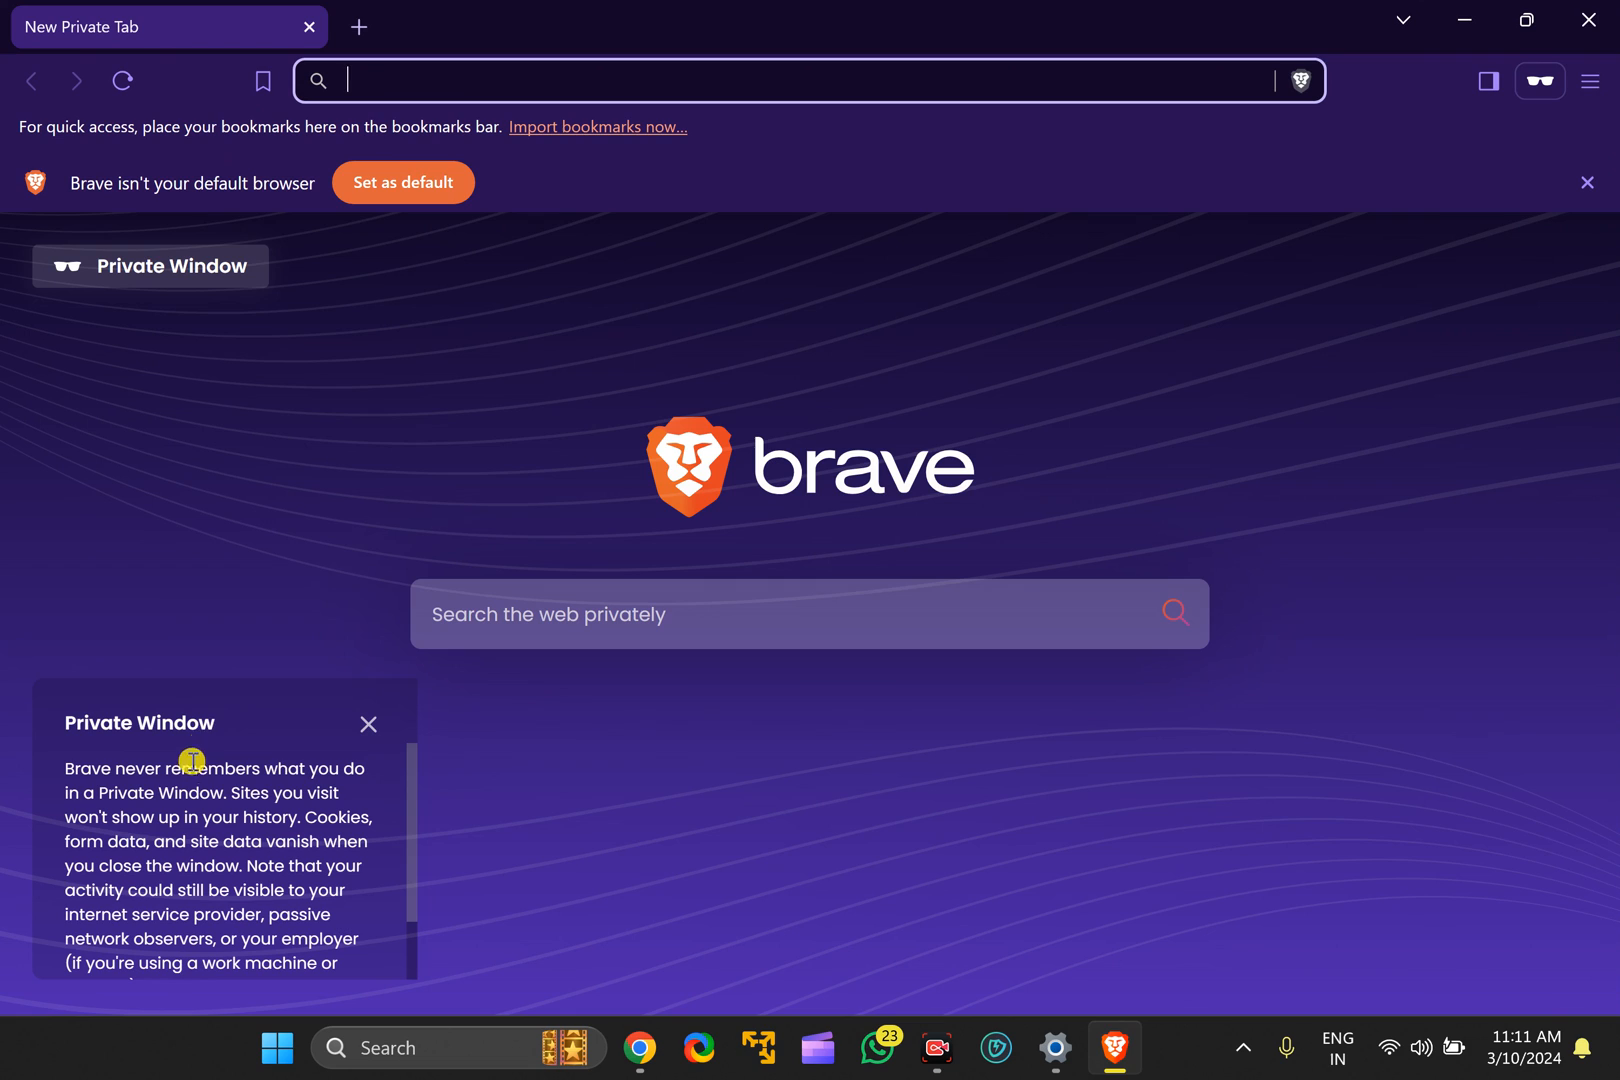